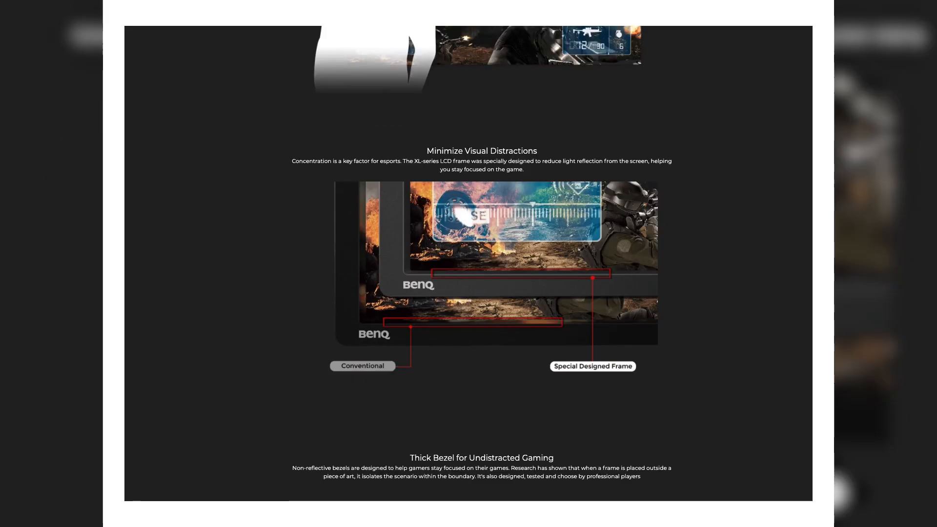
pyautogui.scroll(-3)
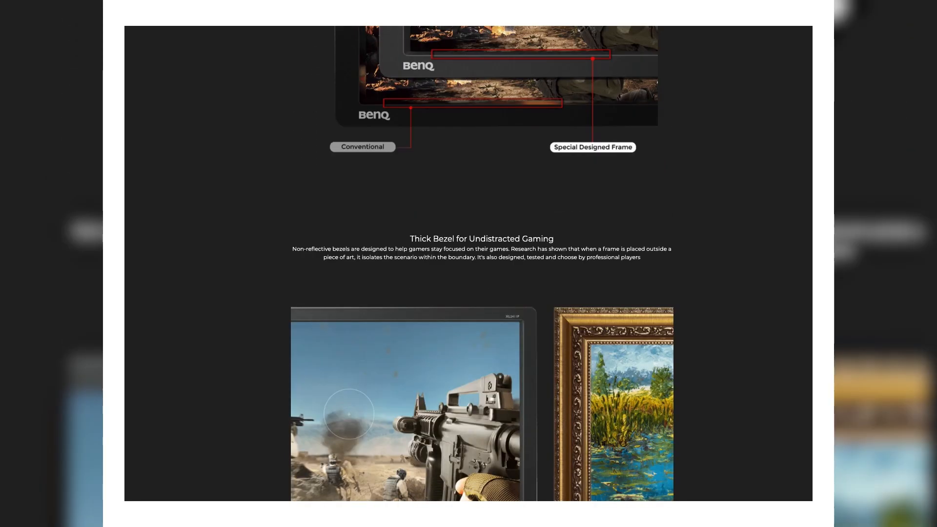
pyautogui.scroll(-3)
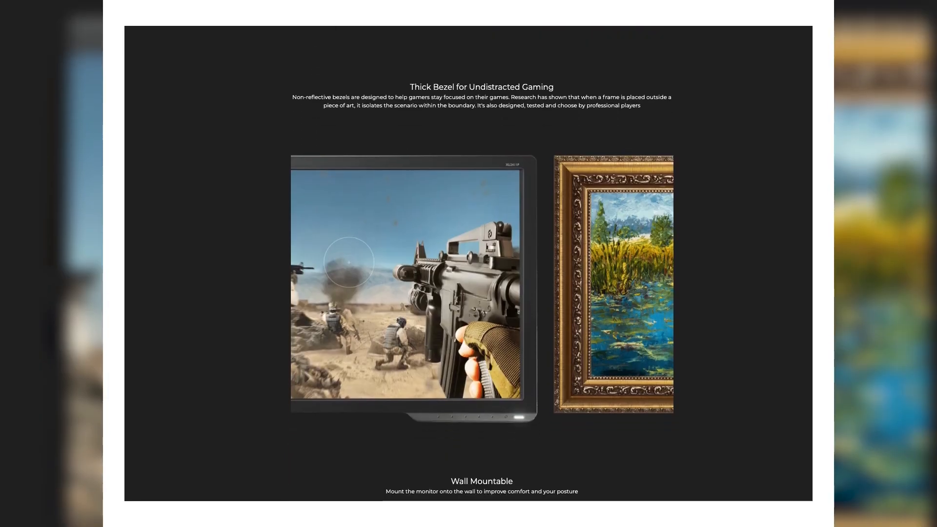